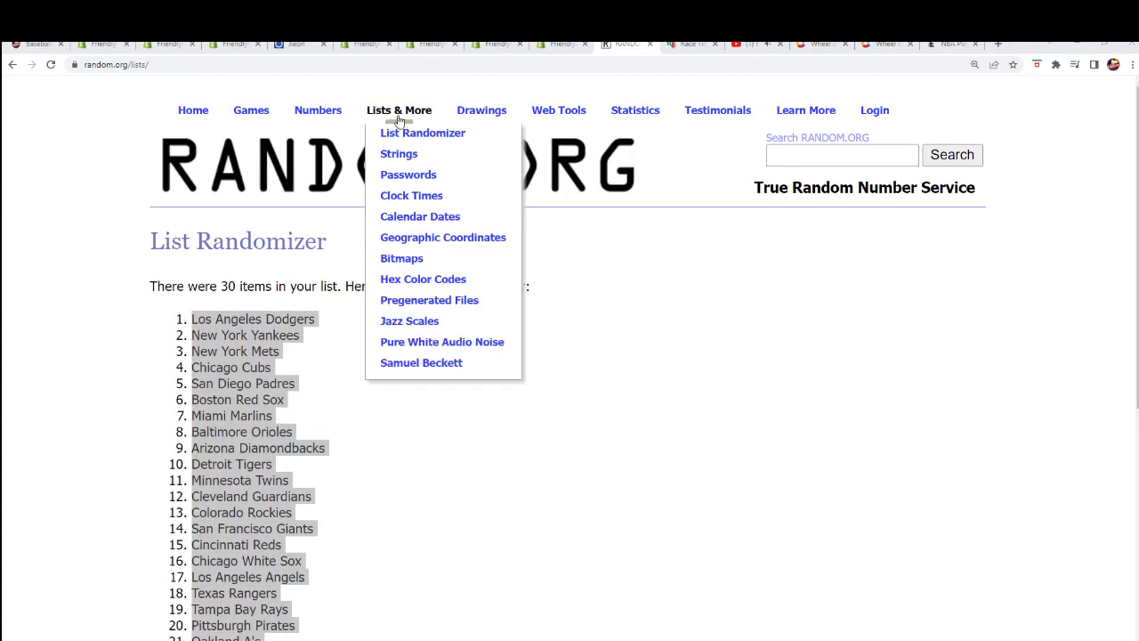
Start a new List Randomizer form containing the owner names list
{"action": "left_click", "coordinate": [423, 132]}
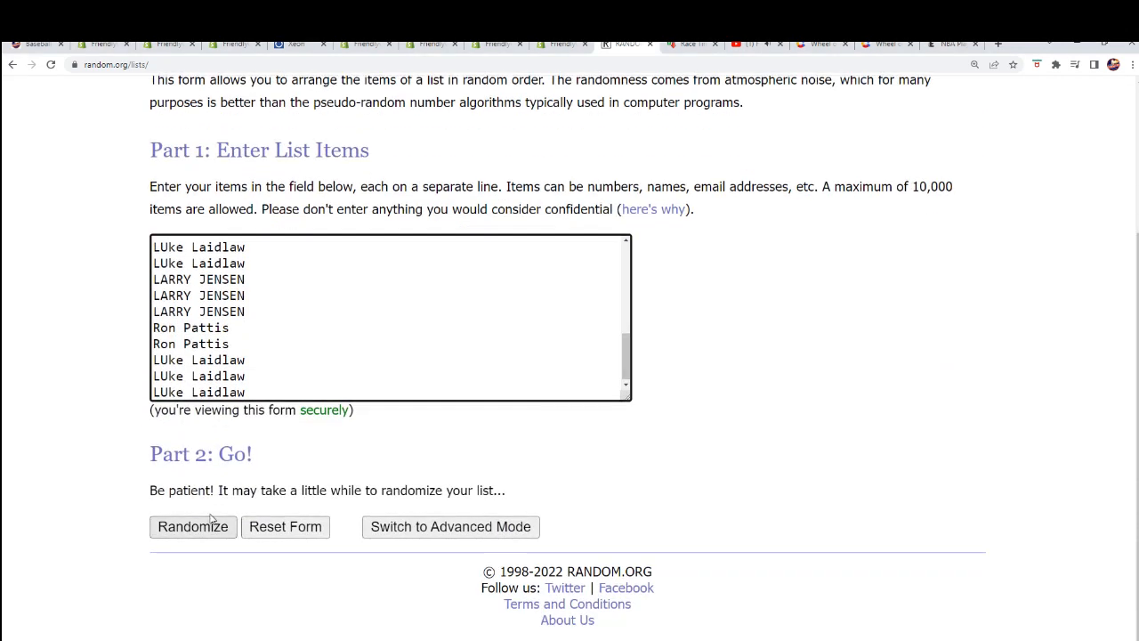
Randomize the 30 owner names, then reshuffle with Again! four more times
{"action": "left_click", "coordinate": [192, 526]}
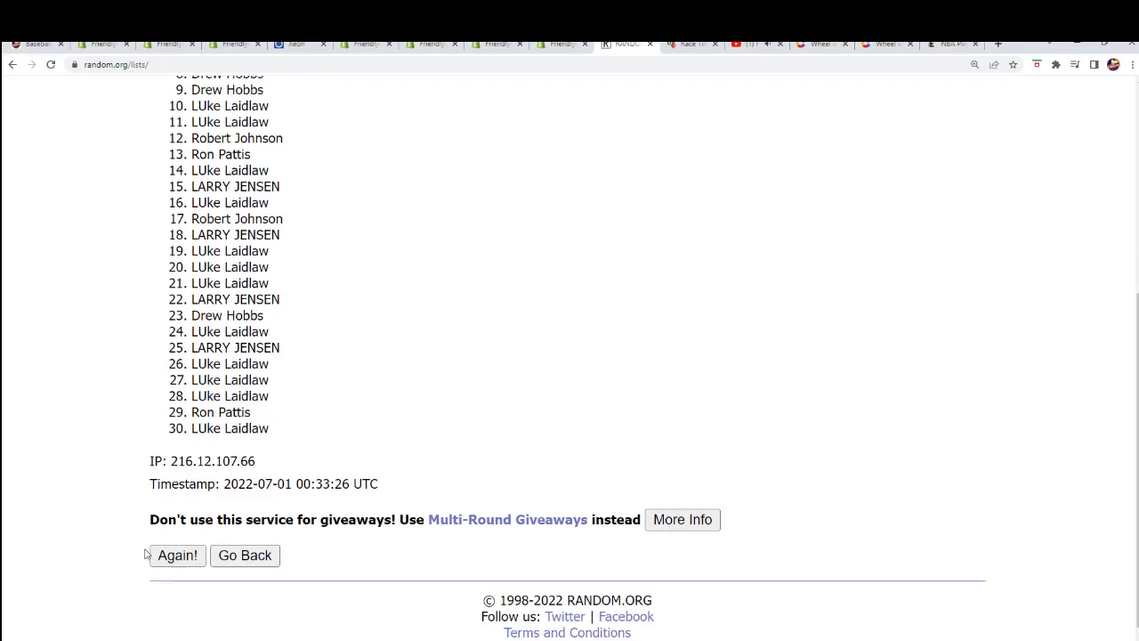
{"action": "left_click", "coordinate": [178, 555]}
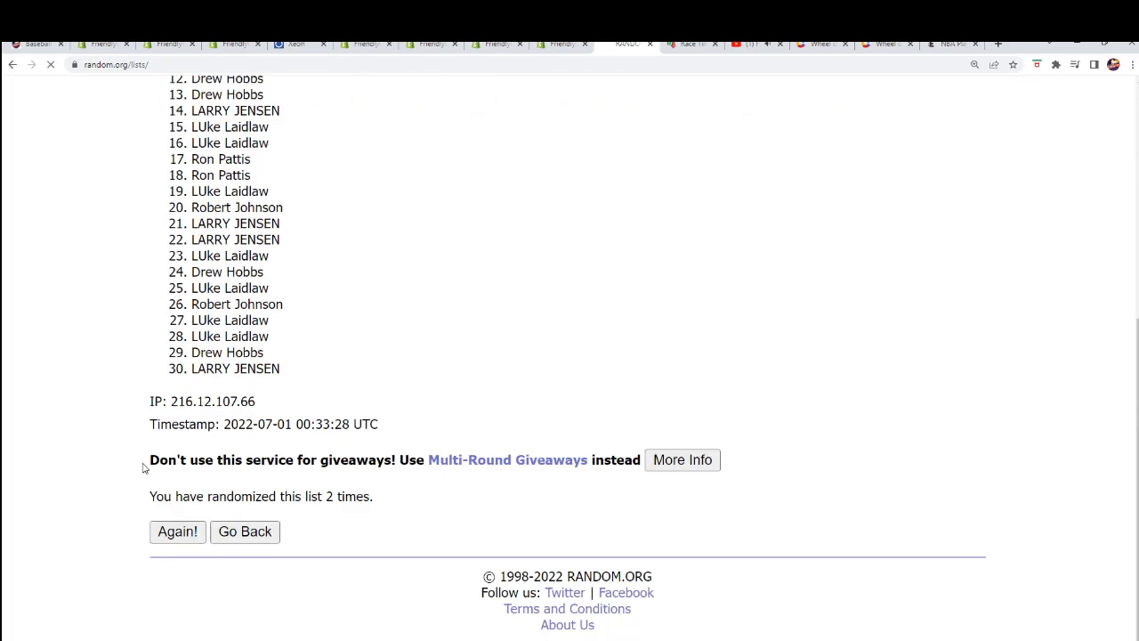
{"action": "left_click", "coordinate": [177, 532]}
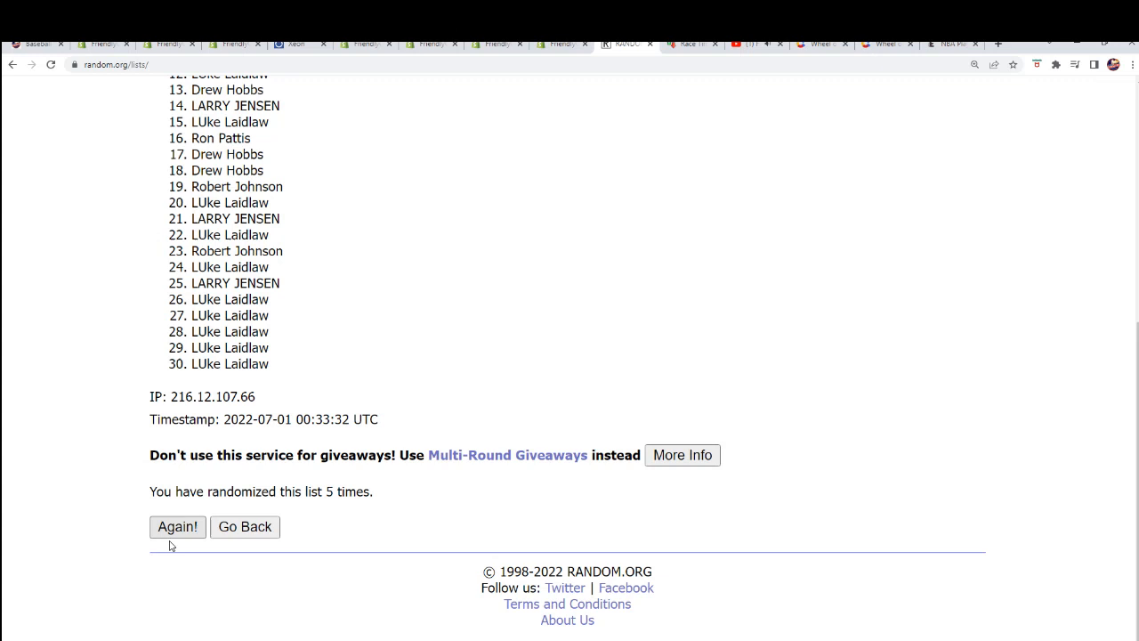
{"action": "left_click", "coordinate": [177, 526]}
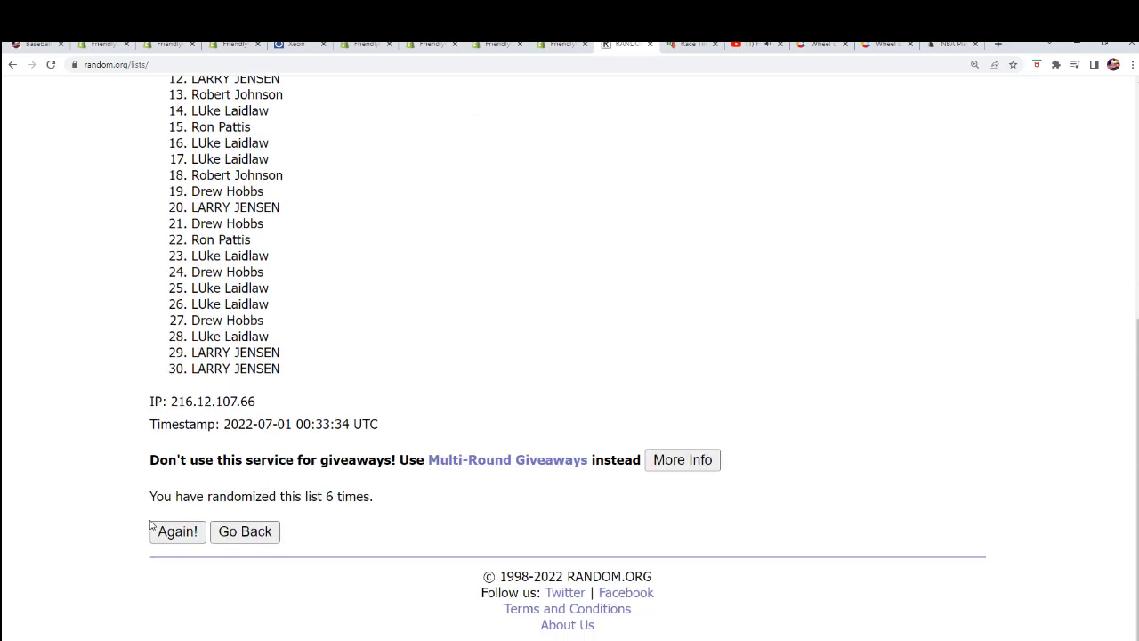
{"action": "left_click", "coordinate": [176, 531]}
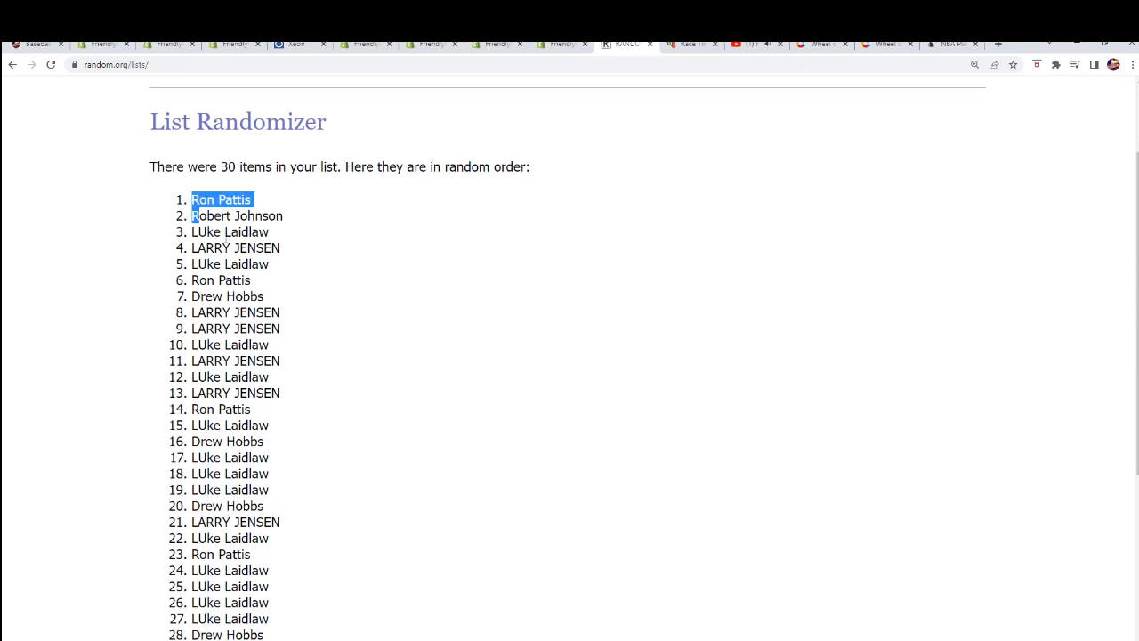
Paste the shuffled owner names into A2:A31 under OWNER NAMES via Paste Special
{"action": "right_click", "coordinate": [250, 514]}
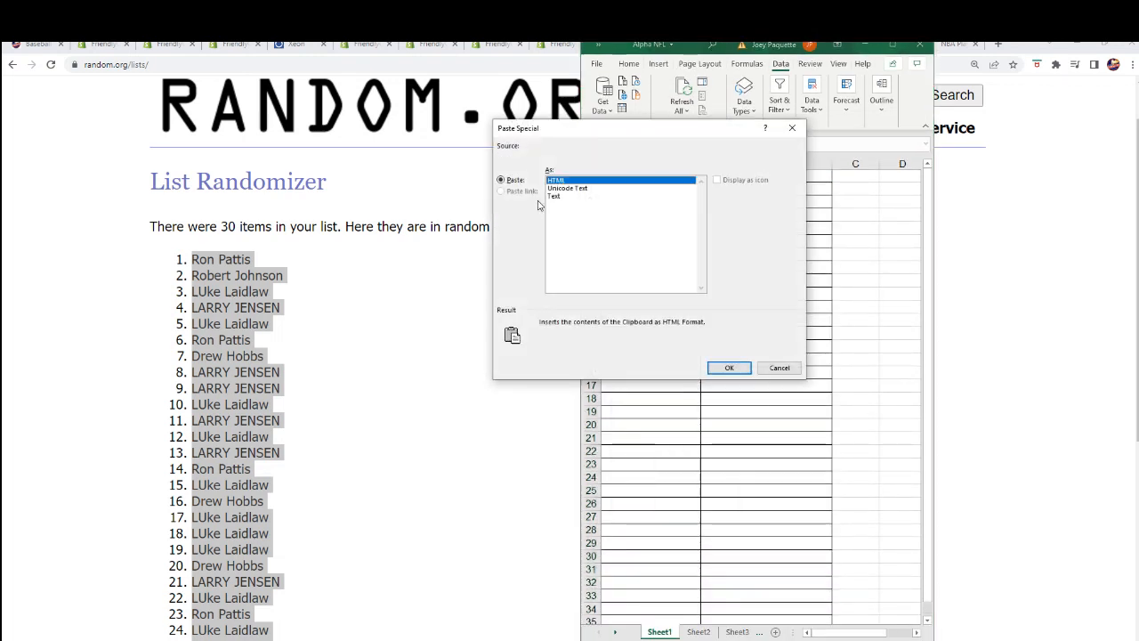
{"action": "left_click", "coordinate": [729, 368]}
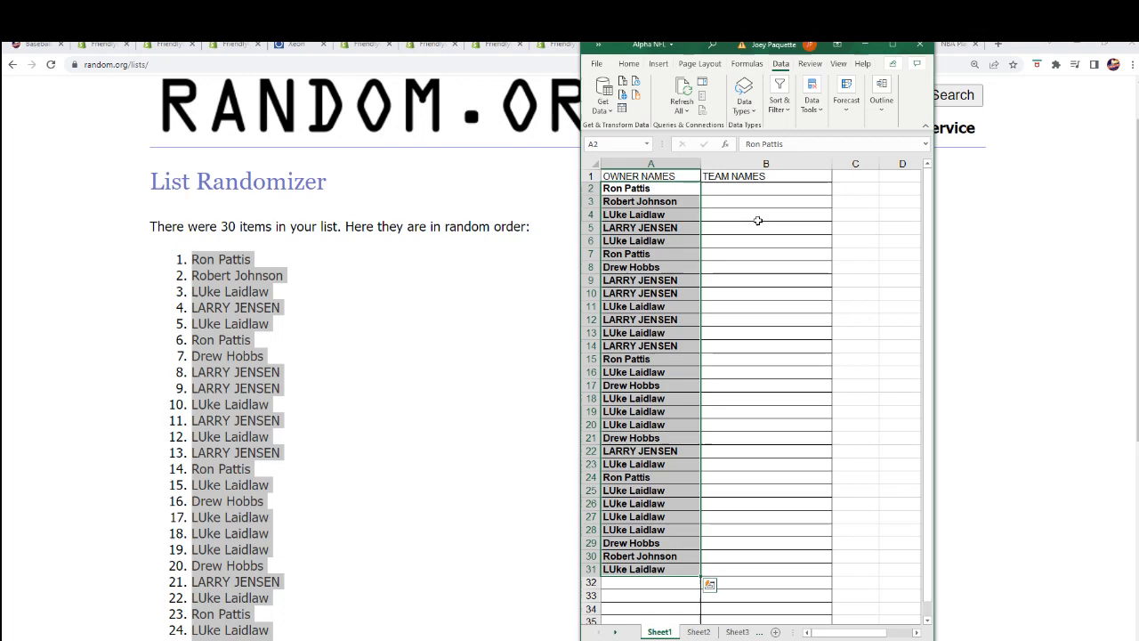
{"action": "left_click", "coordinate": [399, 109]}
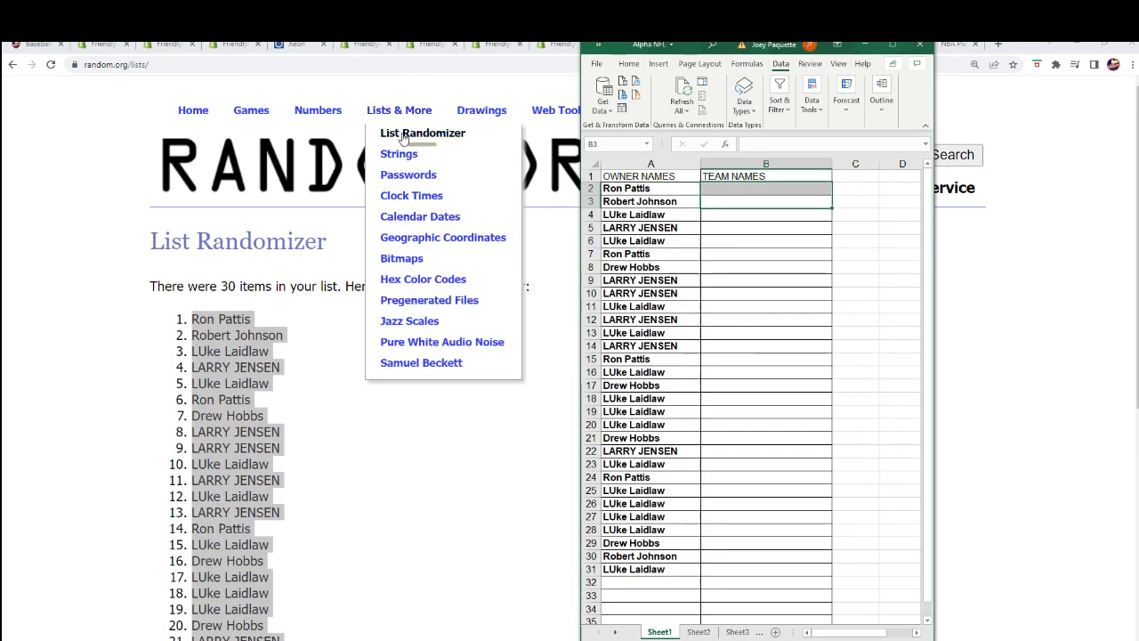
Load the 30 MLB team names, randomize them, then reshuffle four more times
{"action": "left_click", "coordinate": [423, 132]}
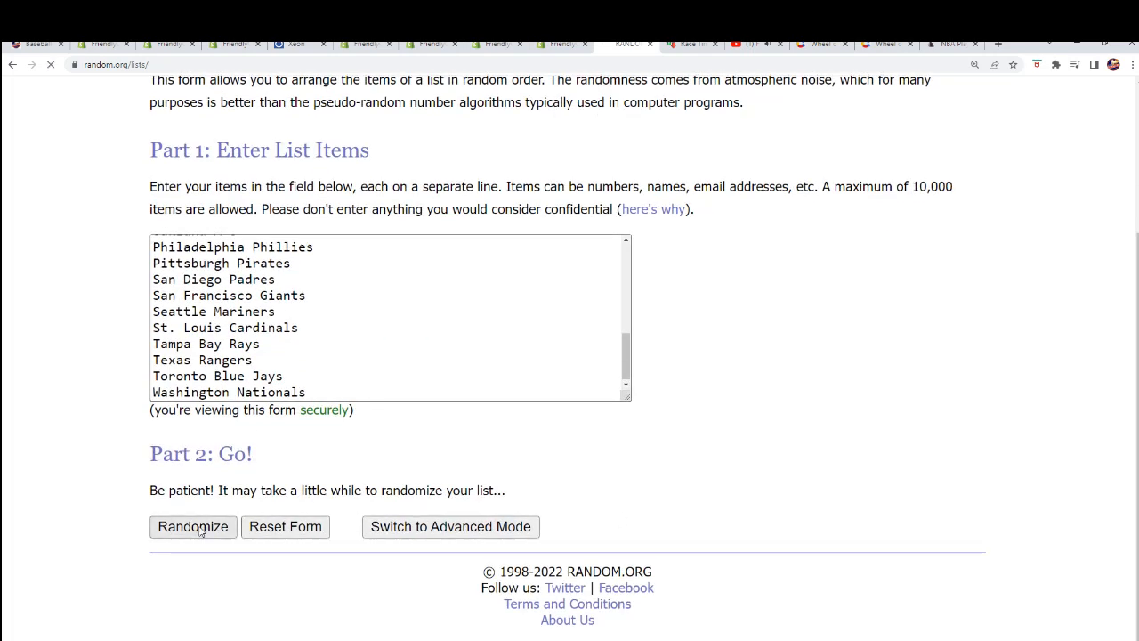
{"action": "left_click", "coordinate": [193, 526]}
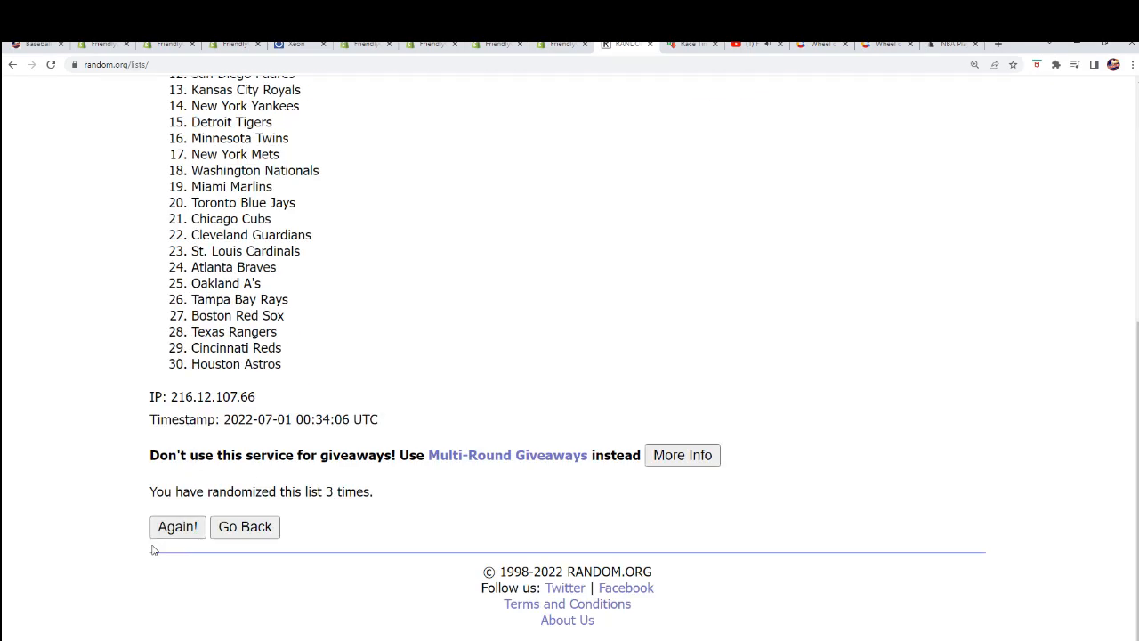
{"action": "left_click", "coordinate": [178, 526]}
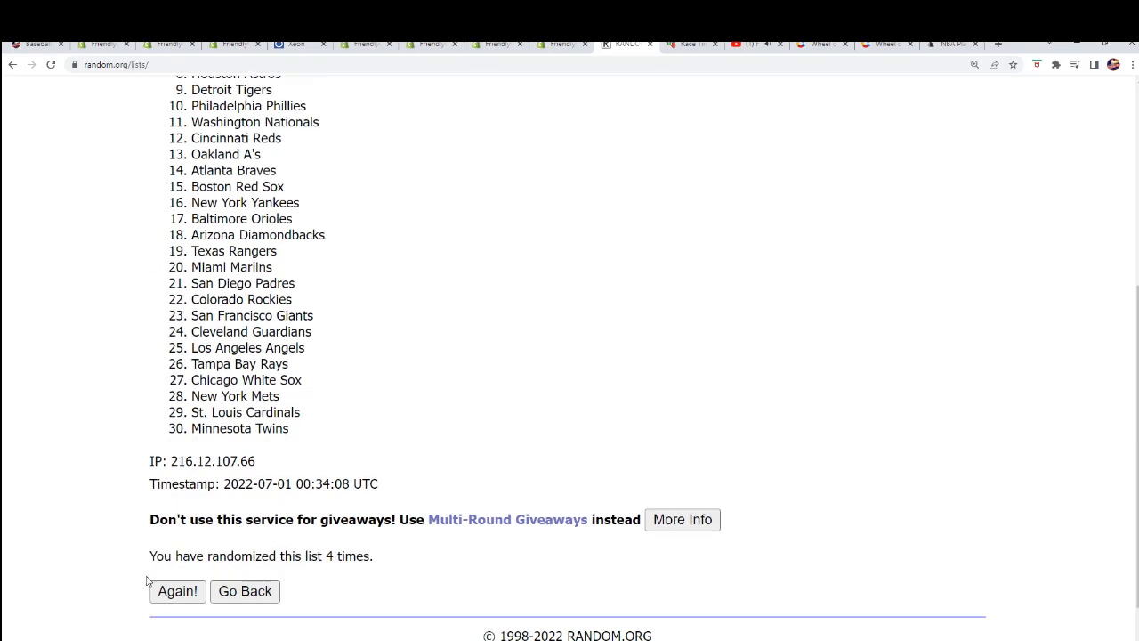
{"action": "left_click", "coordinate": [177, 591]}
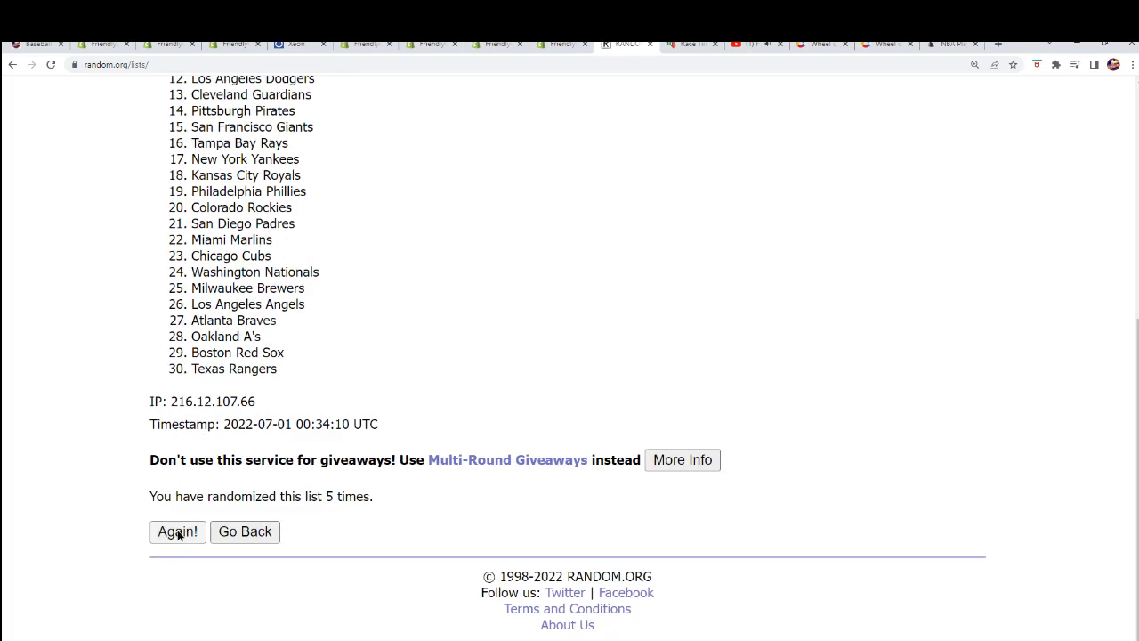
{"action": "left_click", "coordinate": [177, 531]}
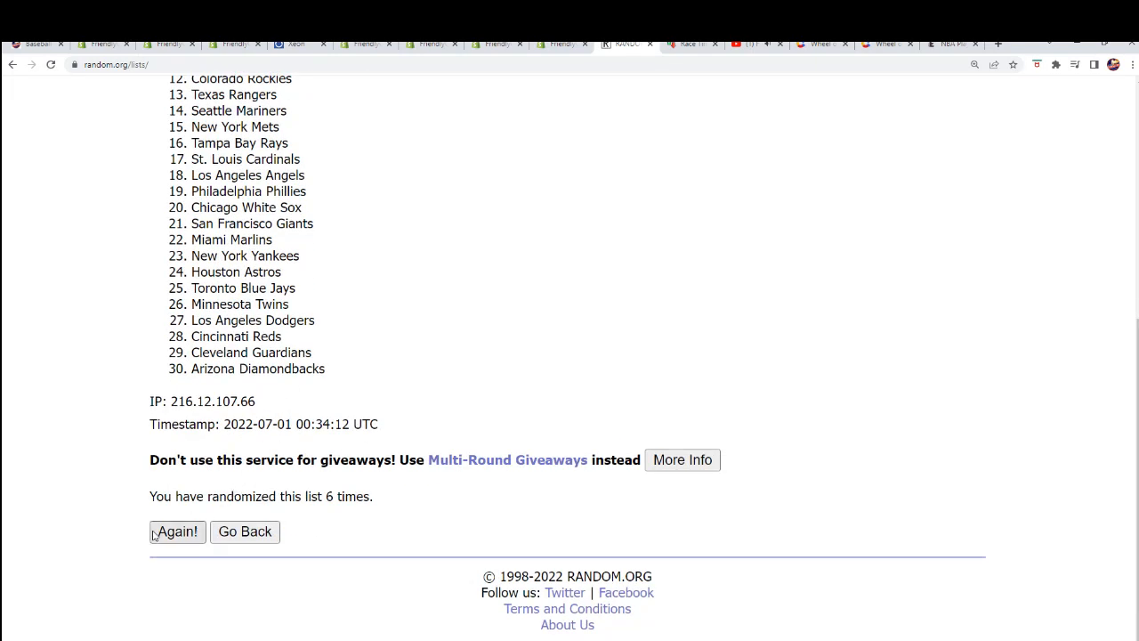
{"action": "left_click", "coordinate": [176, 531]}
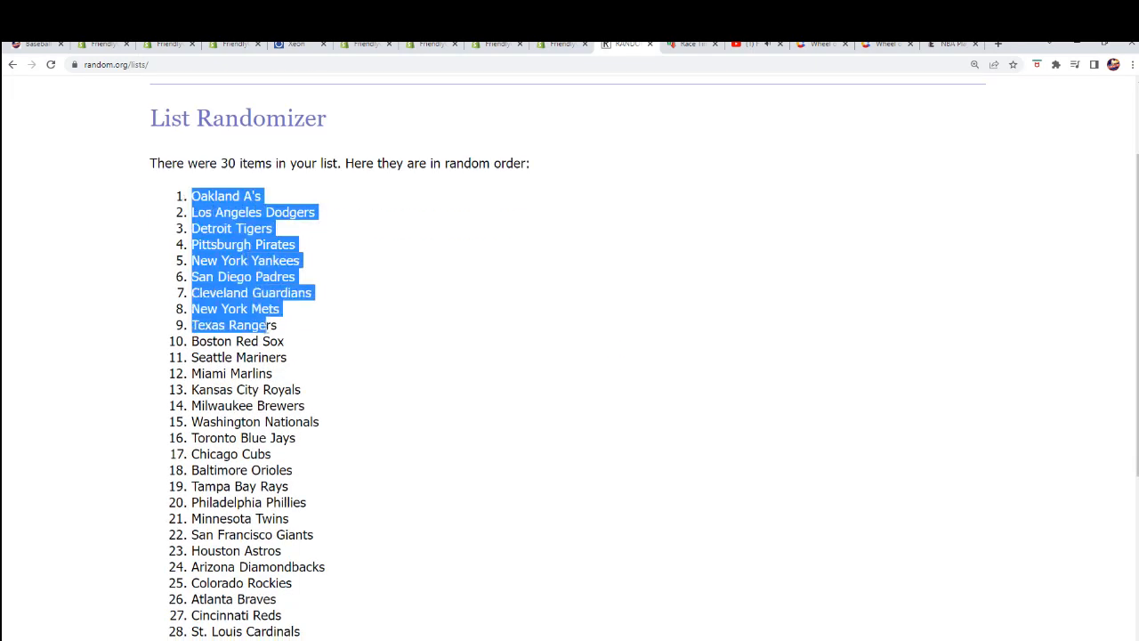
Select all 30 shuffled team names, scrolling through the list, and copy them
{"action": "scroll", "scroll_direction": "down", "scroll_amount": 3}
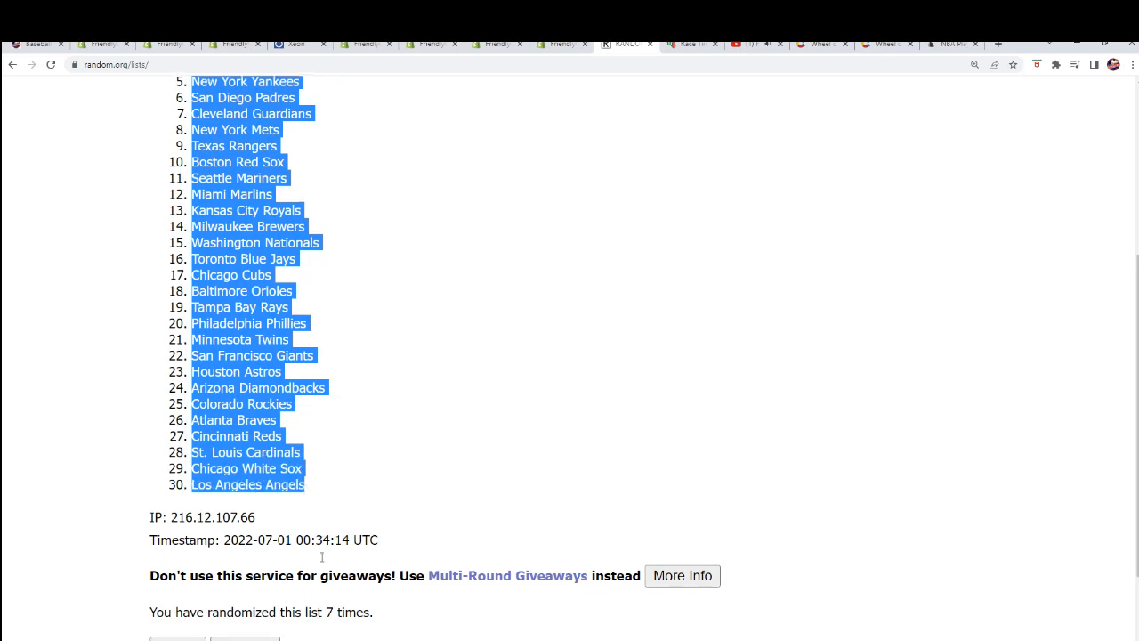
{"action": "scroll", "scroll_direction": "up", "scroll_amount": 3}
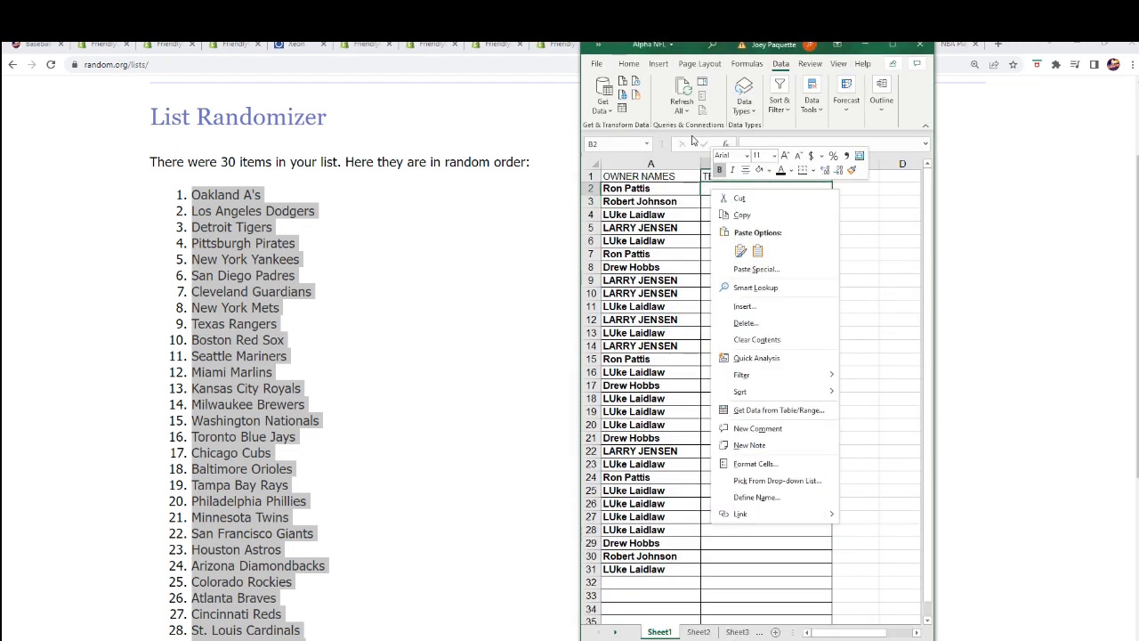
Paste Special the team names as Text into B2:B31 under TEAM NAMES
{"action": "left_click", "coordinate": [756, 269]}
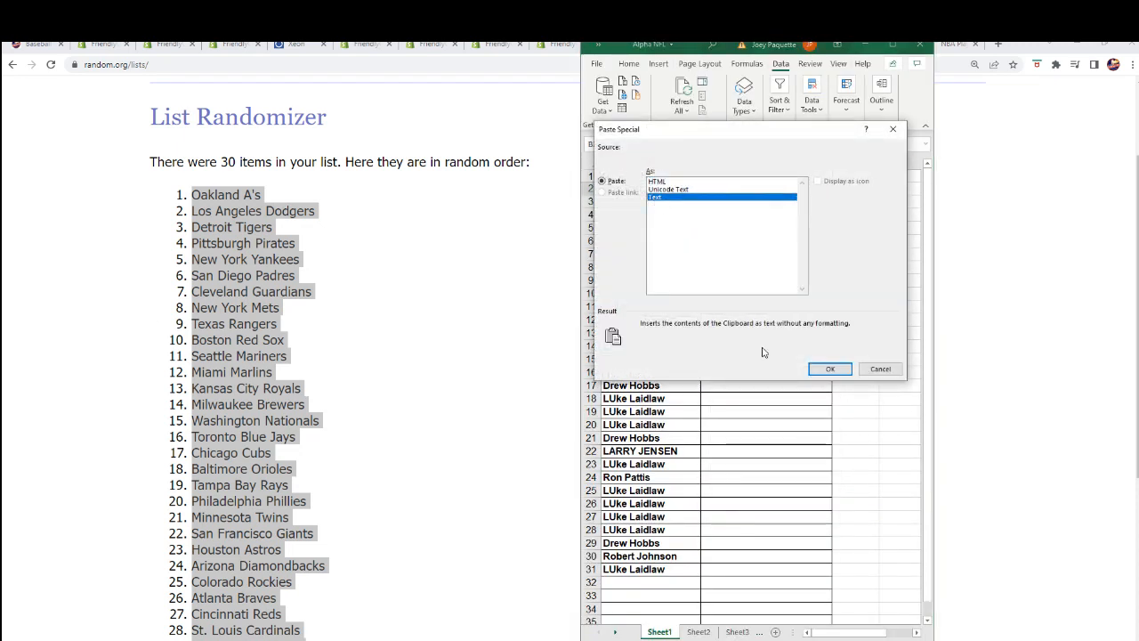
{"action": "left_click", "coordinate": [829, 369]}
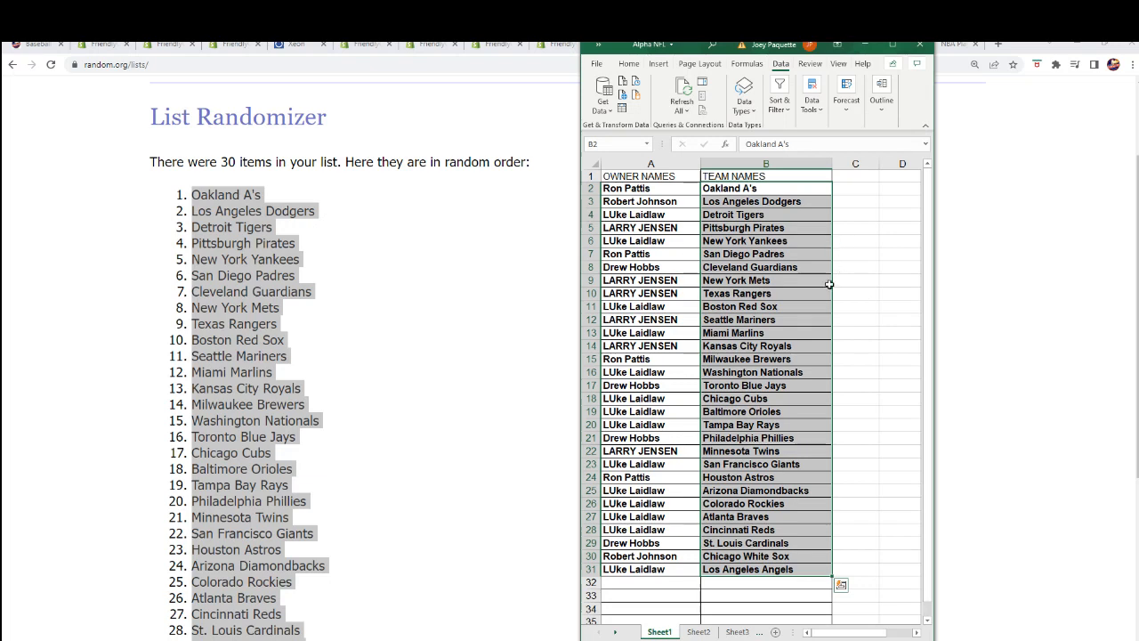
{"action": "mouse_move", "coordinate": [811, 464]}
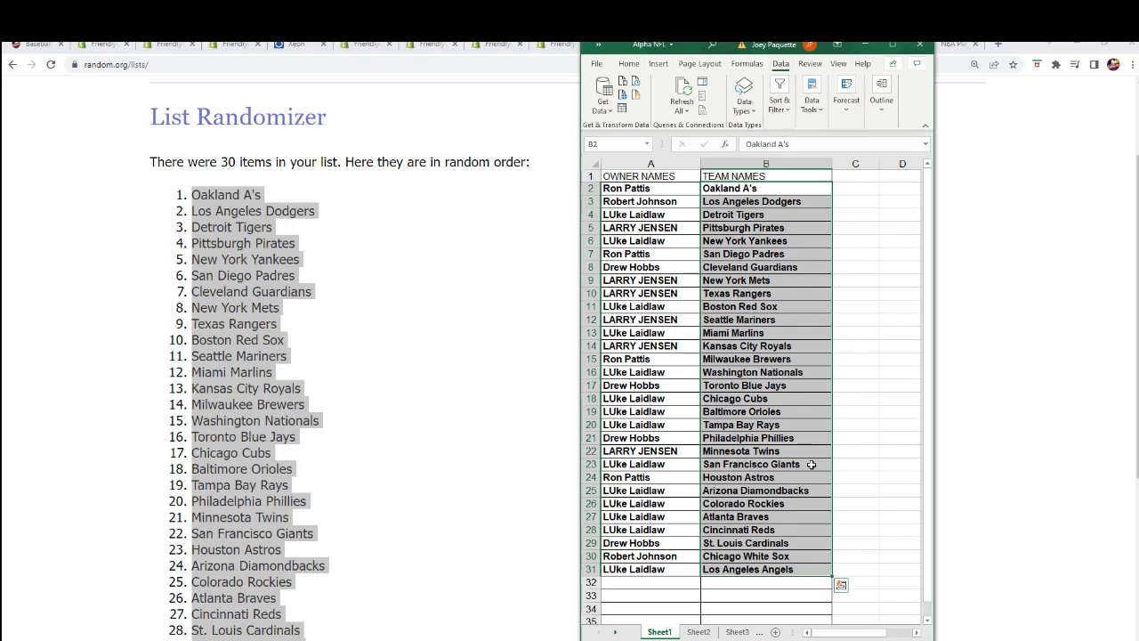
{"action": "scroll", "scroll_direction": "down", "scroll_amount": 3}
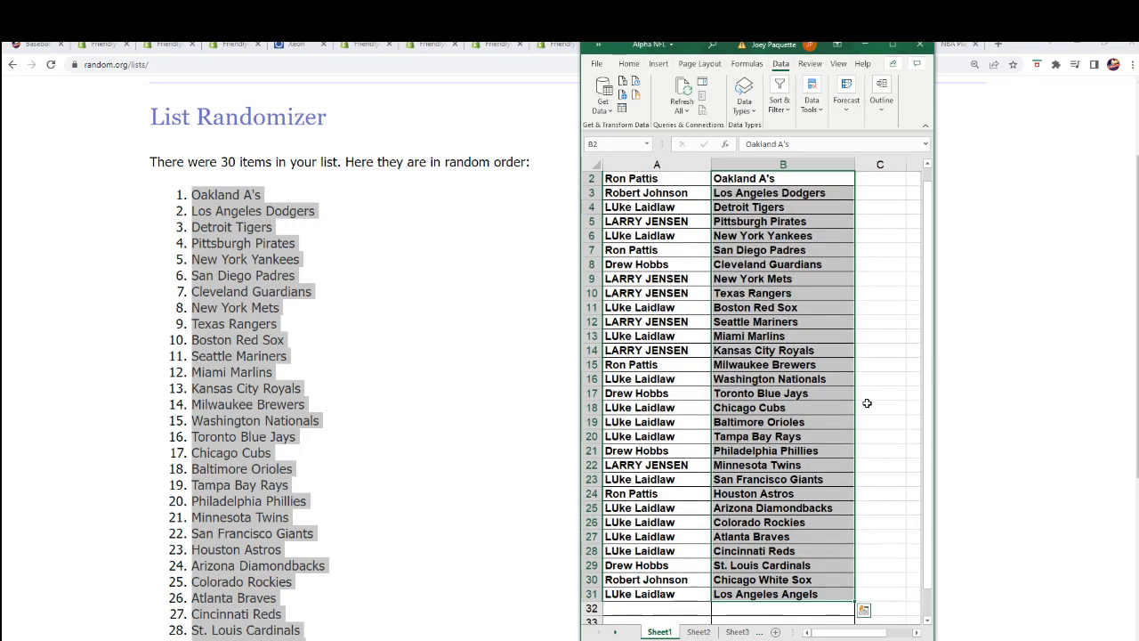